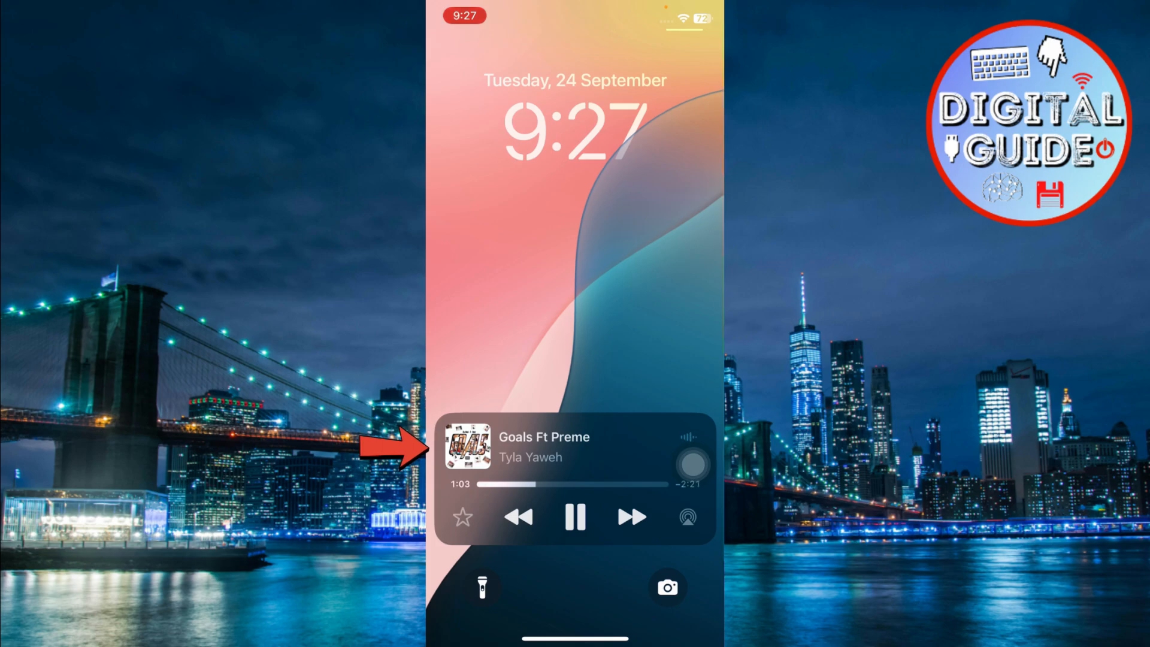
Expand the Goals Ft Preme thumbnail into large album art above the Now Playing controls.
{"action": "left_click", "coordinate": [466, 446]}
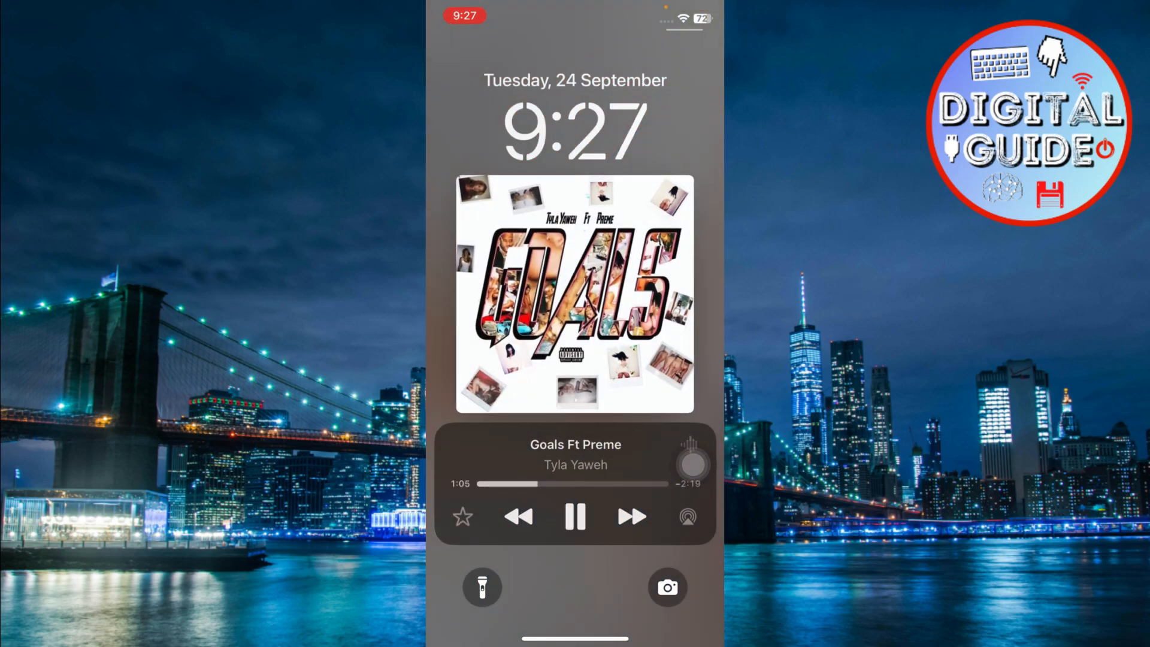